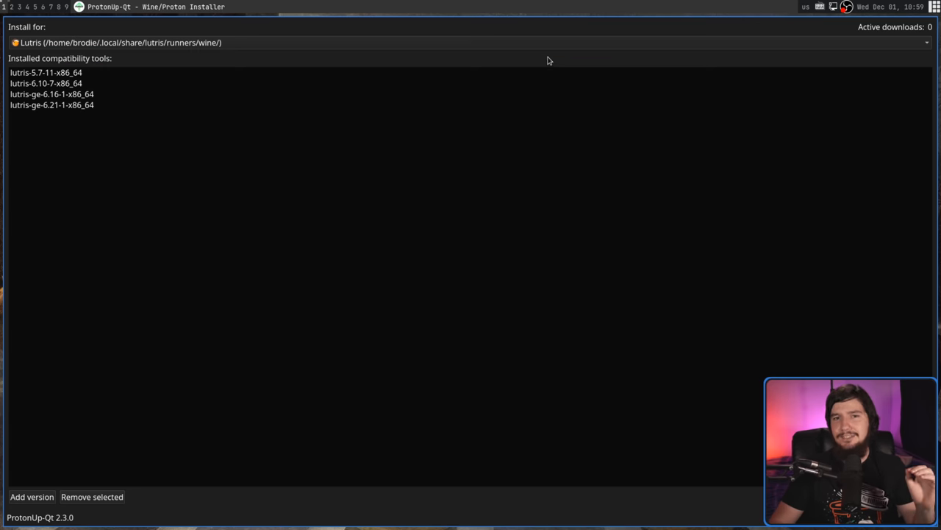
{"action": "mouse_move", "coordinate": [507, 75]}
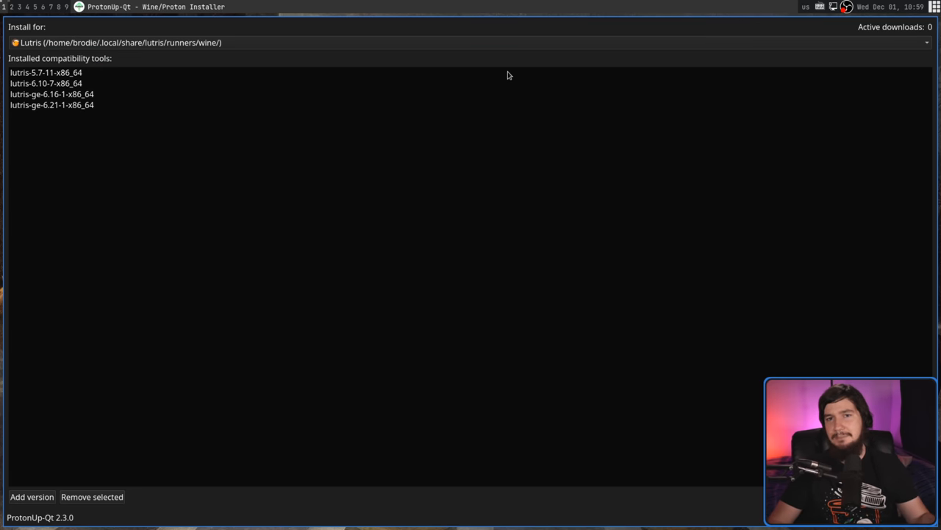
{"action": "mouse_move", "coordinate": [495, 80]}
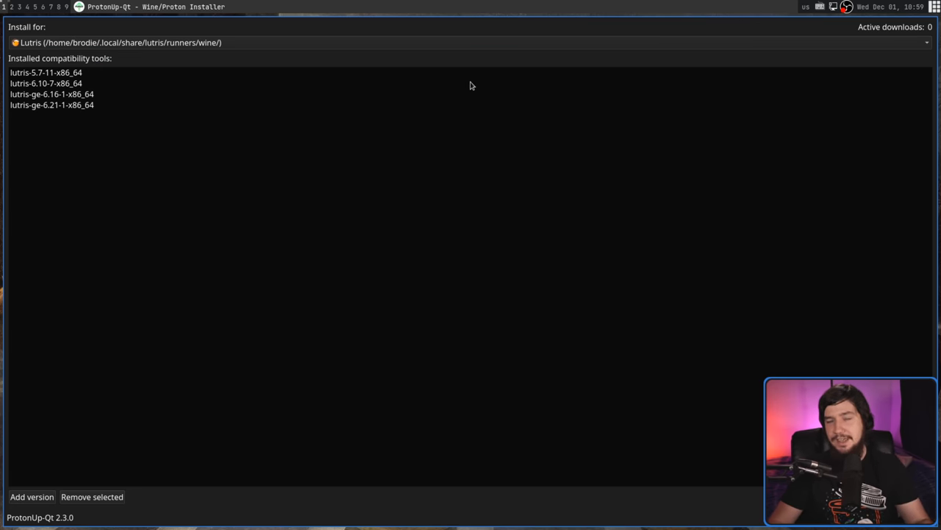
{"action": "mouse_move", "coordinate": [463, 82]}
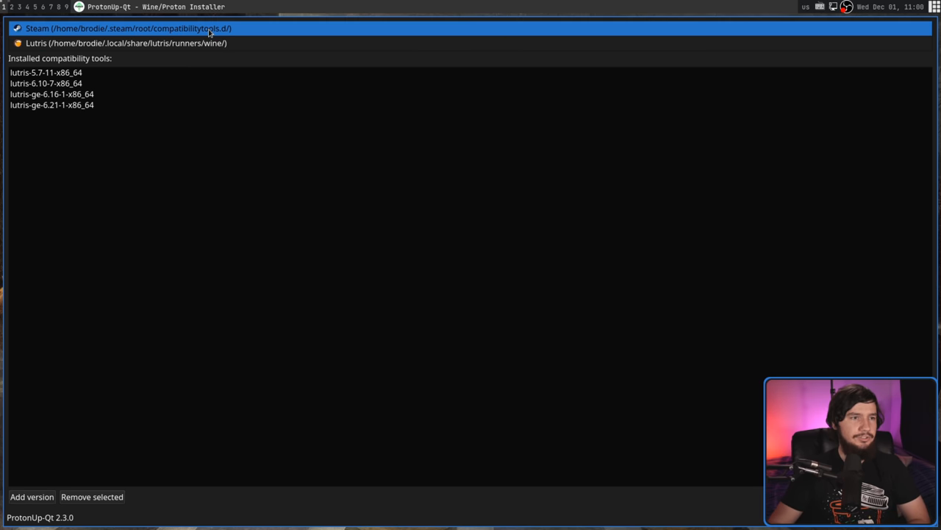
Make Steam the install target so its three installed Proton-GE versions appear
{"action": "left_click", "coordinate": [130, 28]}
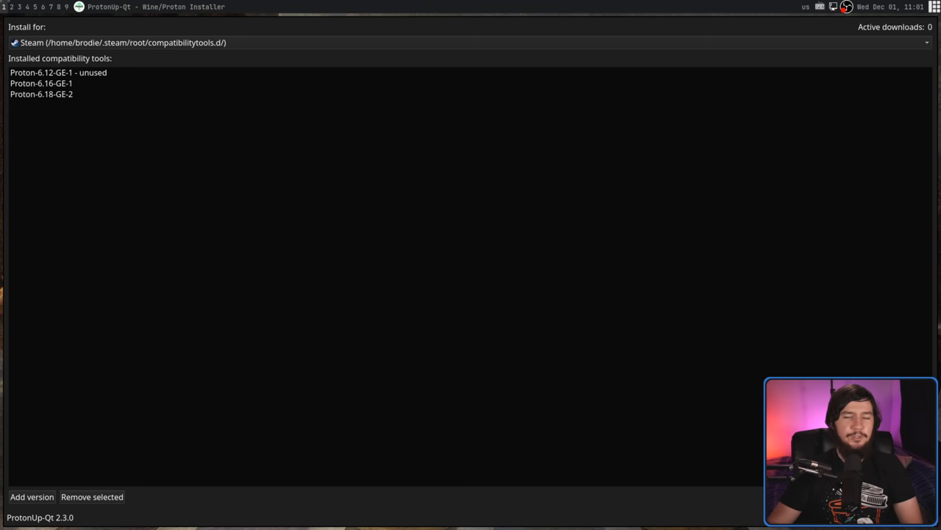
Remove the unused Proton-6.12-GE-1, leaving 6.16-GE-1 and 6.18-GE-2 for Steam
{"action": "left_click", "coordinate": [59, 72]}
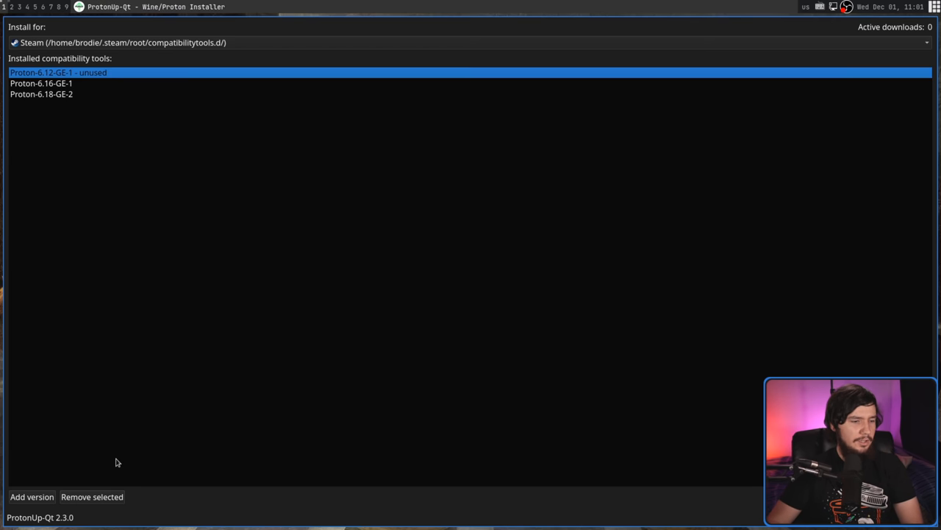
{"action": "left_click", "coordinate": [91, 496]}
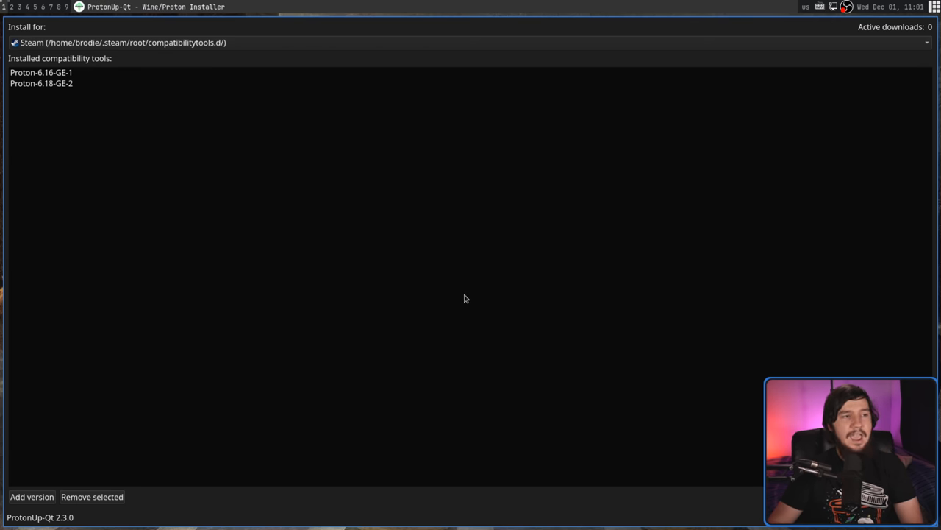
{"action": "mouse_move", "coordinate": [462, 312]}
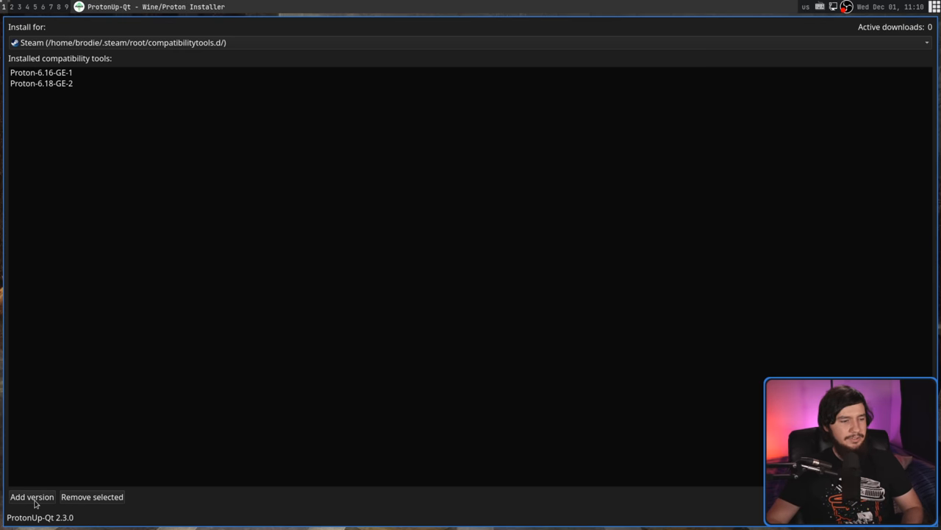
Begin a new Proton-GE install for Steam with version 6.21-GE-2 selected
{"action": "left_click", "coordinate": [32, 498]}
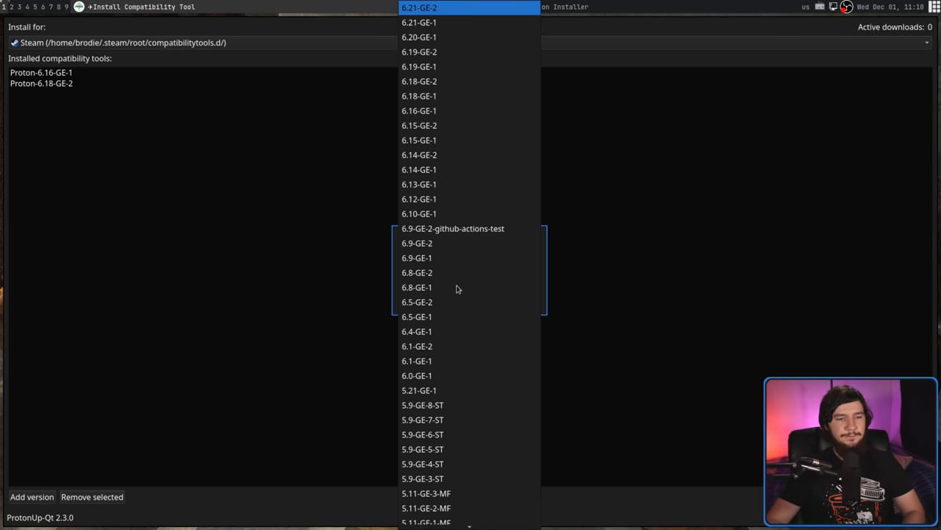
{"action": "scroll", "scroll_direction": "down", "scroll_amount": 3}
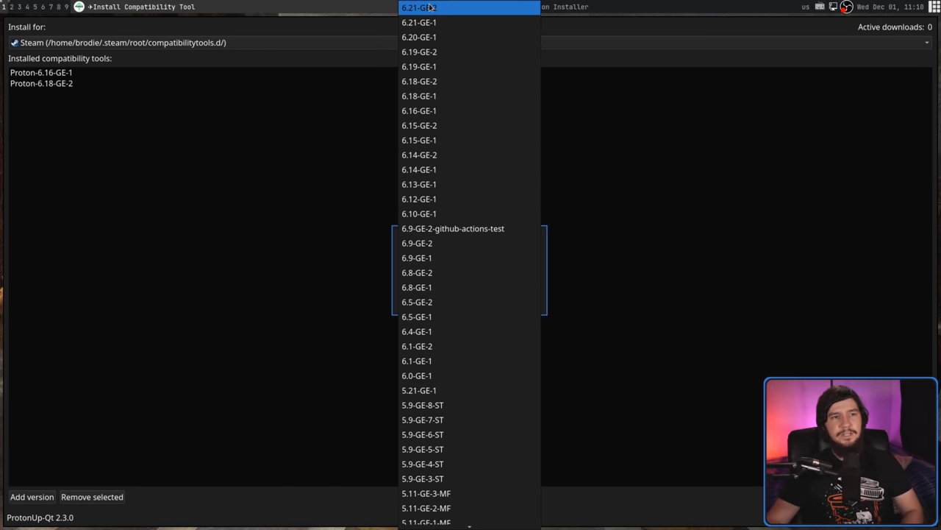
{"action": "left_click", "coordinate": [419, 9]}
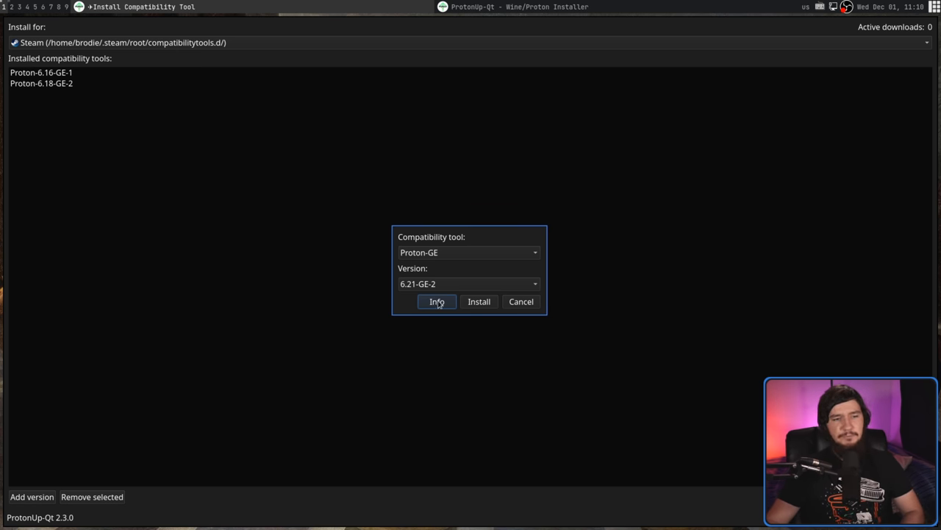
{"action": "left_click", "coordinate": [437, 302]}
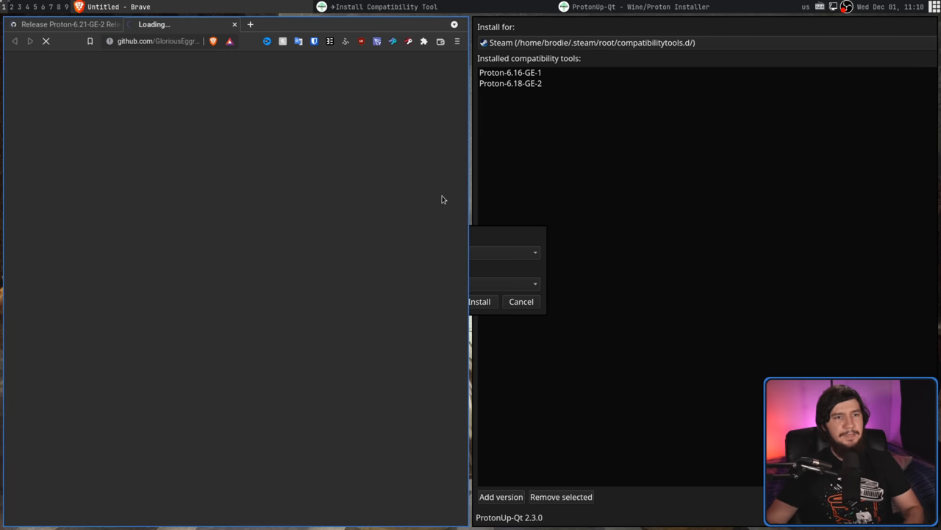
{"action": "mouse_move", "coordinate": [301, 147]}
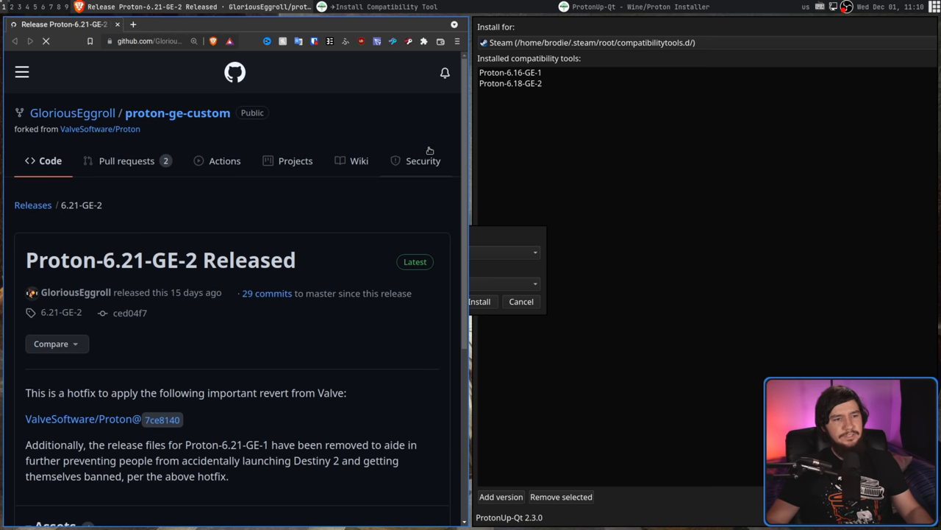
{"action": "scroll", "scroll_direction": "down", "scroll_amount": 3}
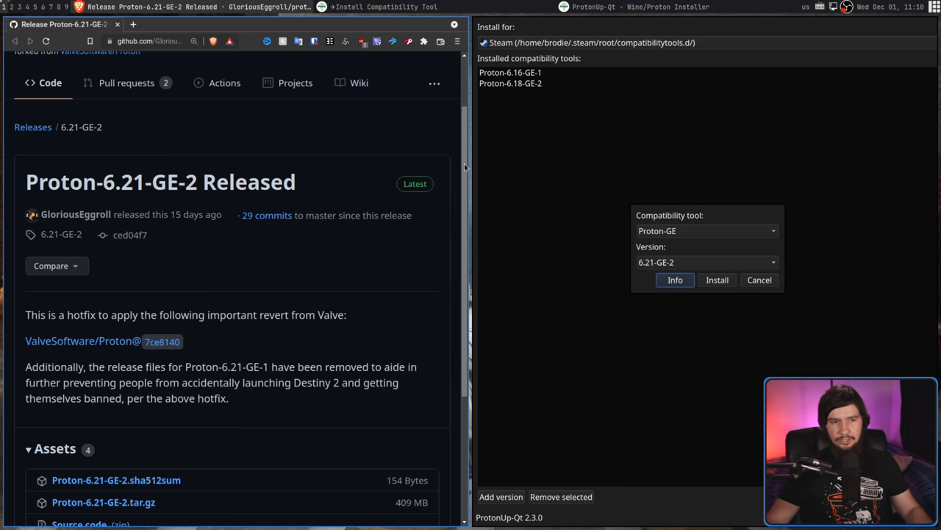
{"action": "scroll", "scroll_direction": "down", "scroll_amount": 3}
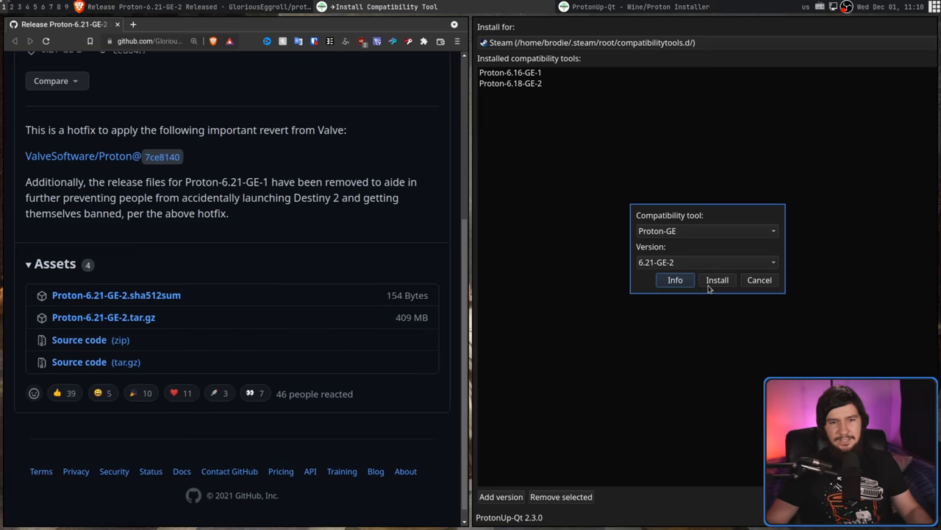
{"action": "left_click_drag", "start_coordinate": [706, 215], "coordinate": [591, 182]}
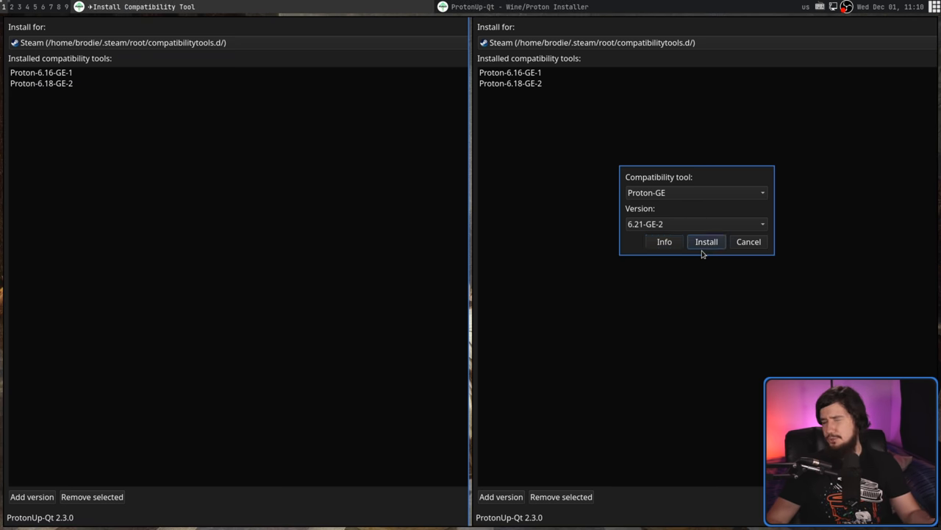
Install Proton-6.21-GE-2 for Steam and let the download complete
{"action": "left_click", "coordinate": [707, 241]}
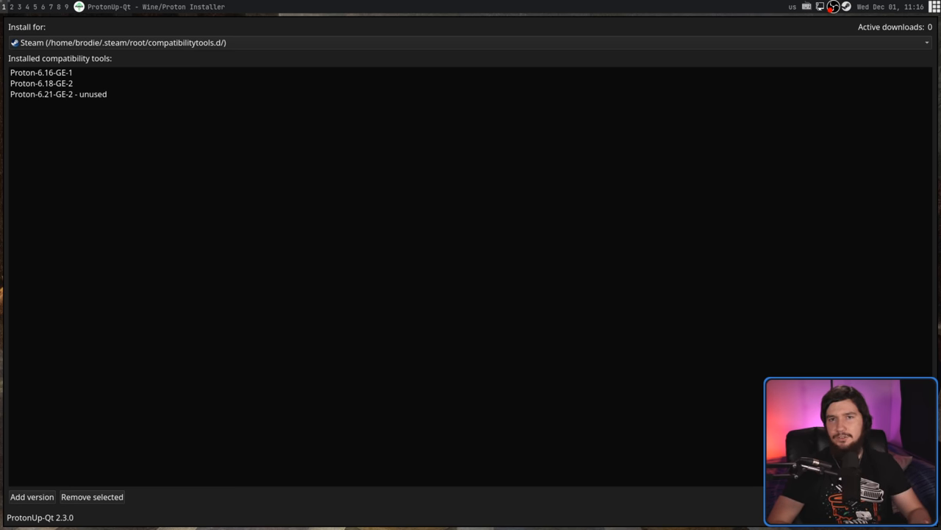
{"action": "mouse_move", "coordinate": [659, 167]}
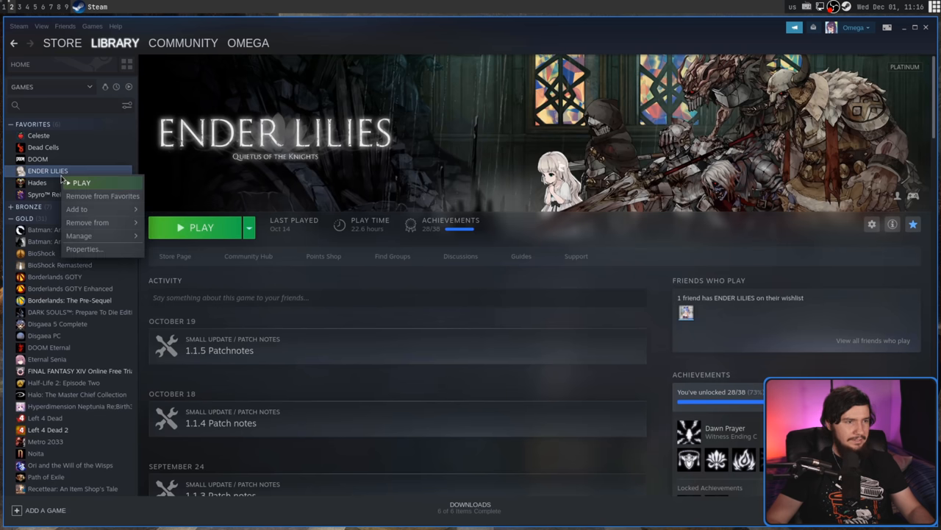
View the Compatibility settings in ENDER LILIES' Steam properties
{"action": "left_click", "coordinate": [84, 248]}
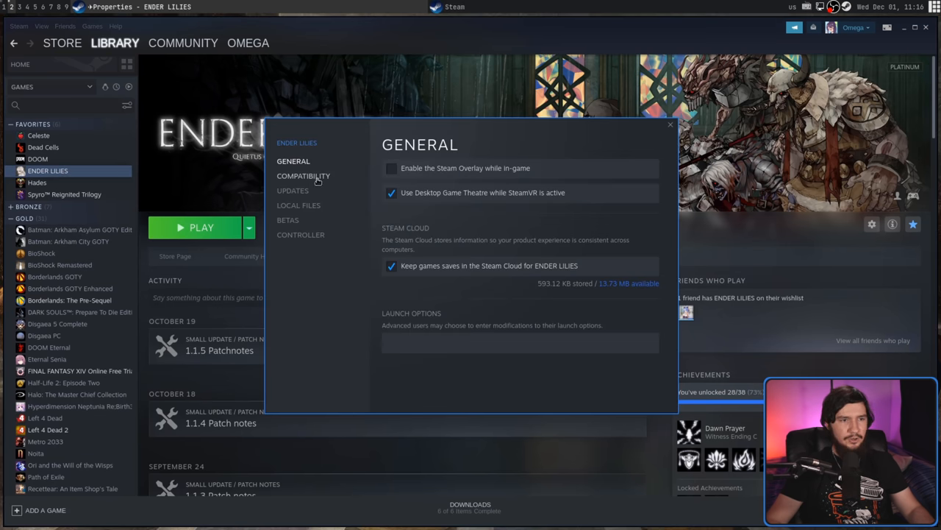
{"action": "left_click", "coordinate": [303, 175]}
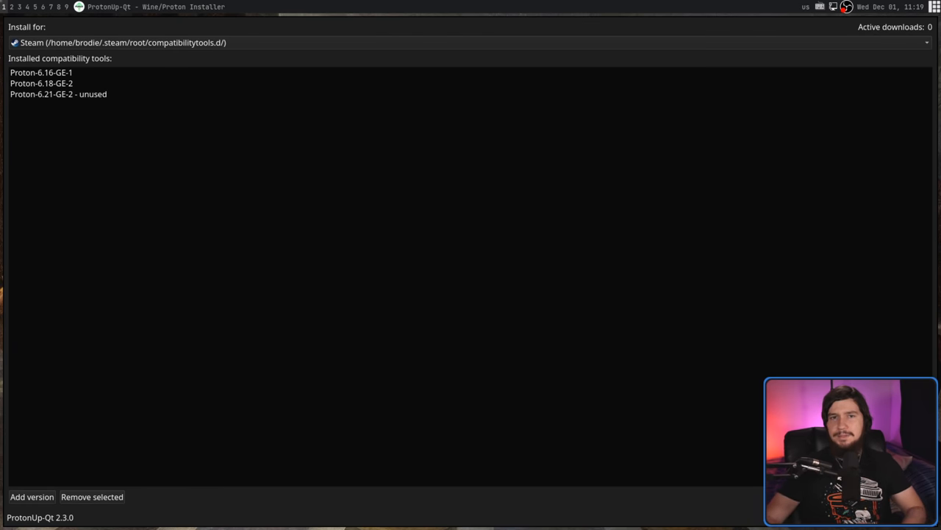
{"action": "left_click", "coordinate": [32, 497]}
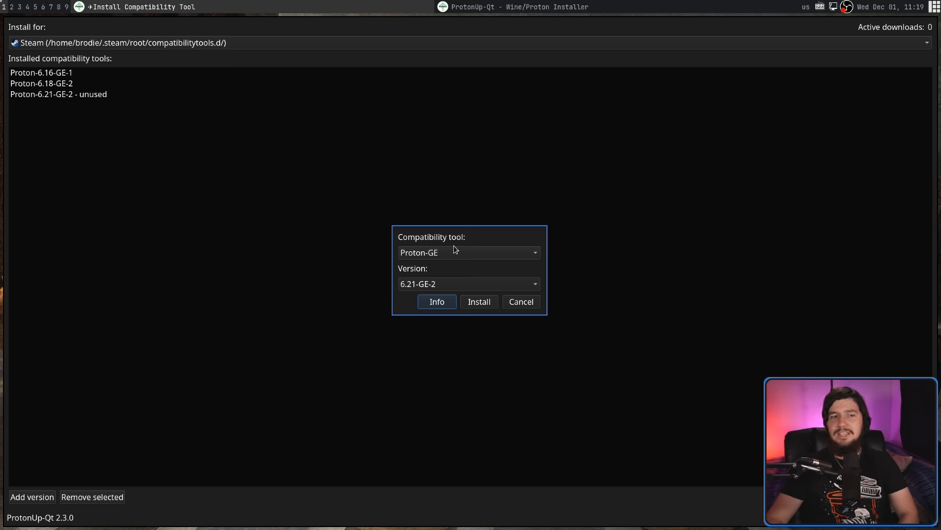
{"action": "left_click", "coordinate": [468, 252]}
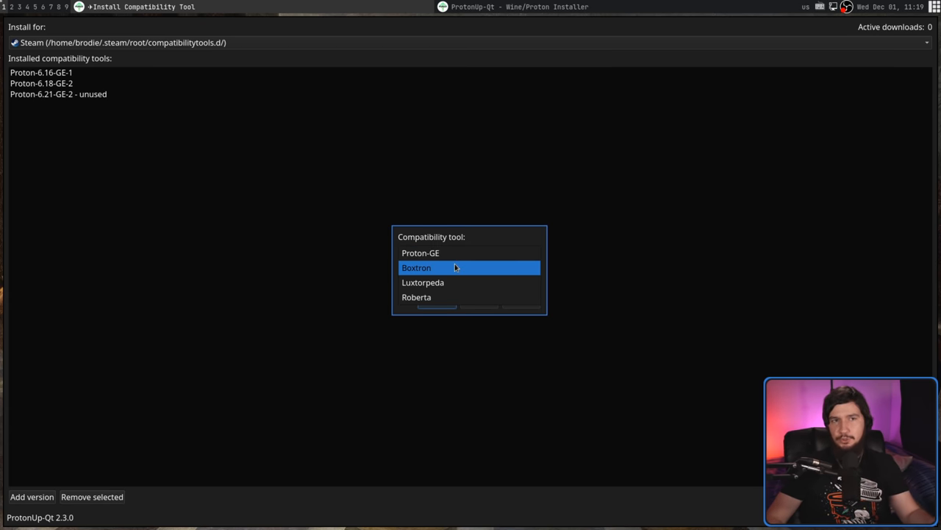
{"action": "left_click", "coordinate": [416, 267]}
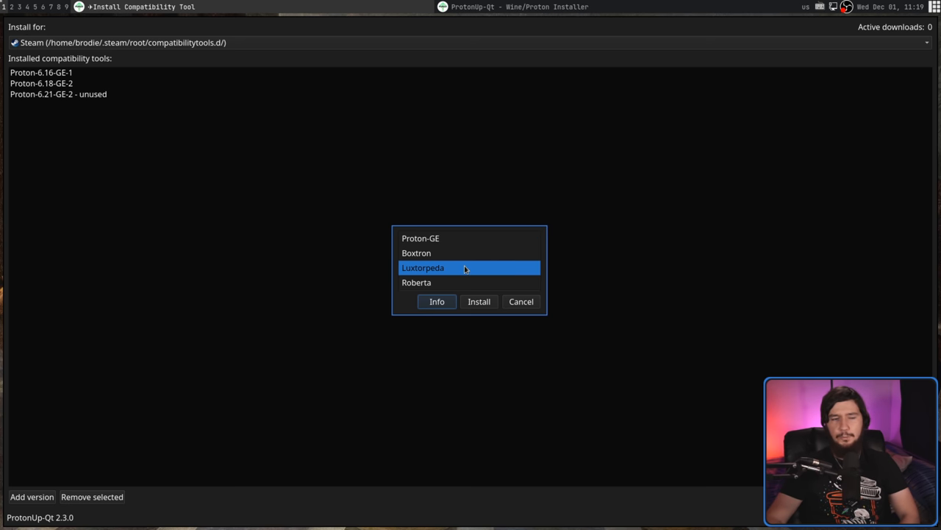
{"action": "left_click", "coordinate": [424, 268]}
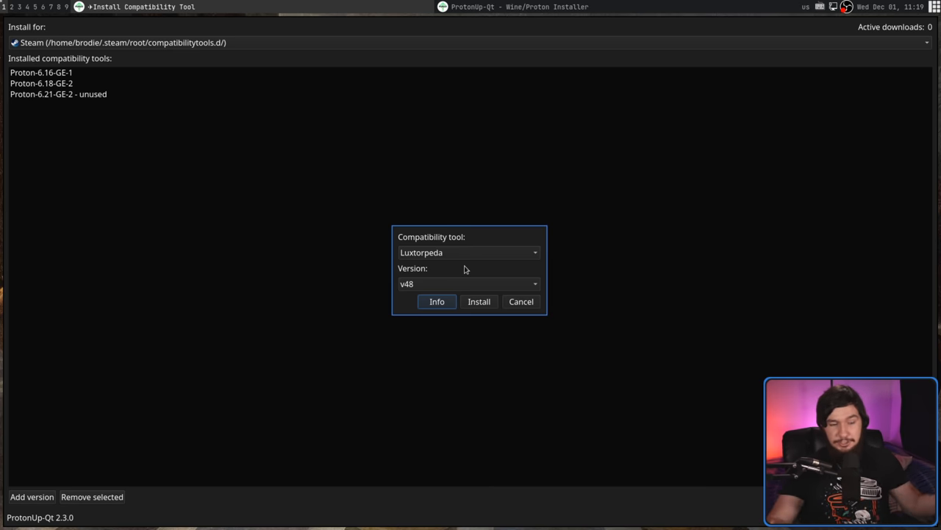
{"action": "mouse_move", "coordinate": [478, 270]}
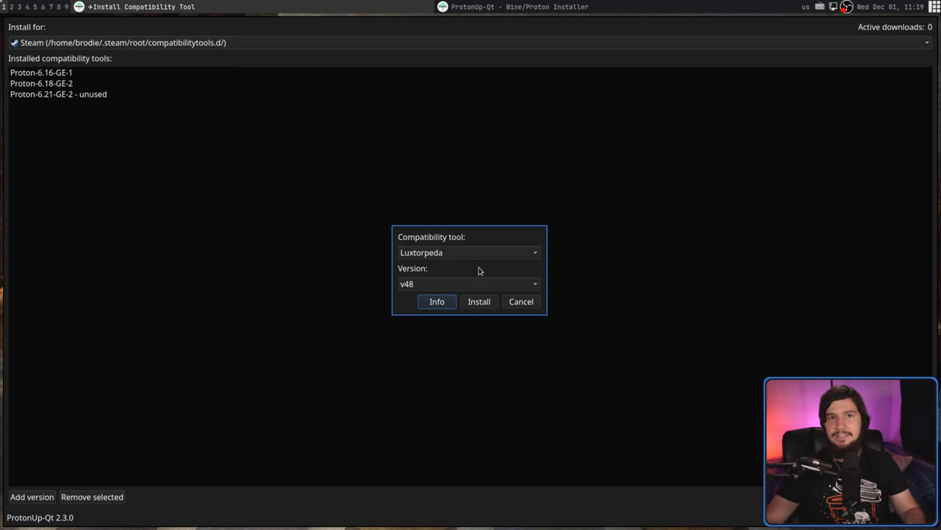
{"action": "left_click", "coordinate": [468, 253]}
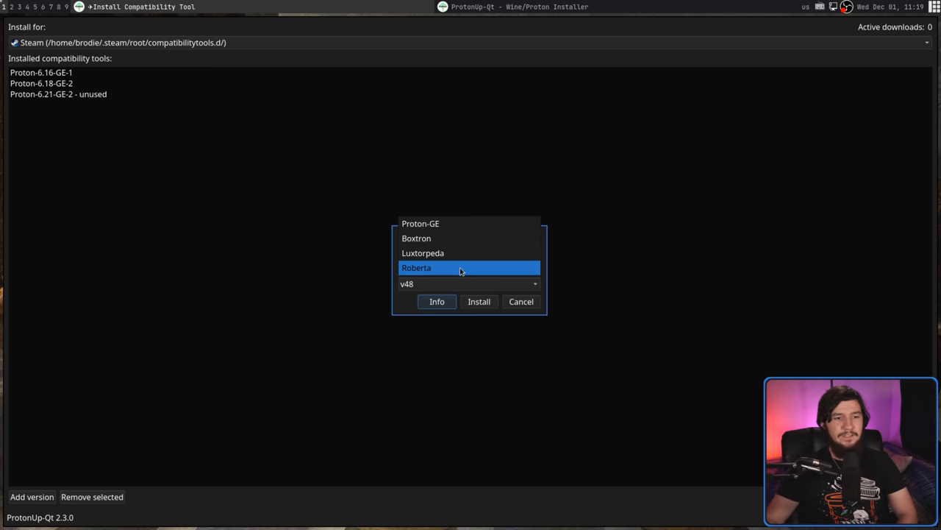
{"action": "left_click", "coordinate": [416, 268]}
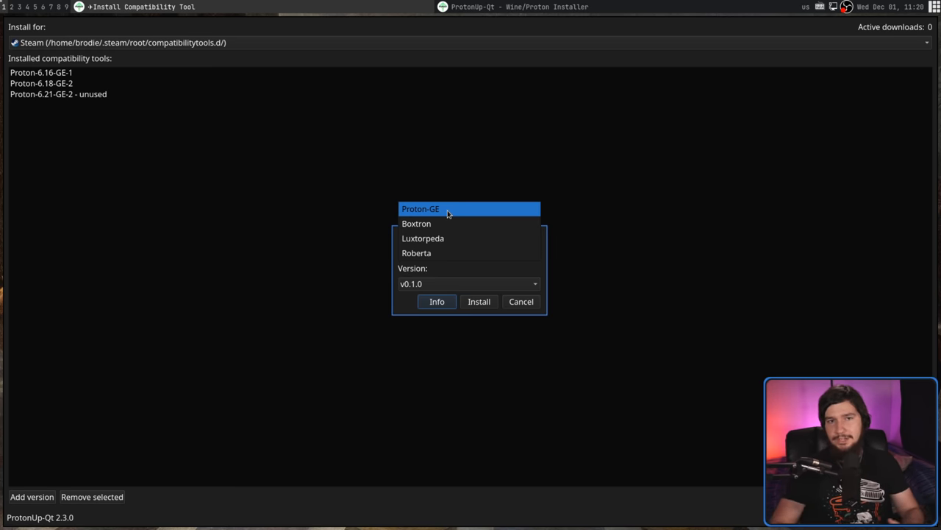
{"action": "left_click", "coordinate": [421, 209]}
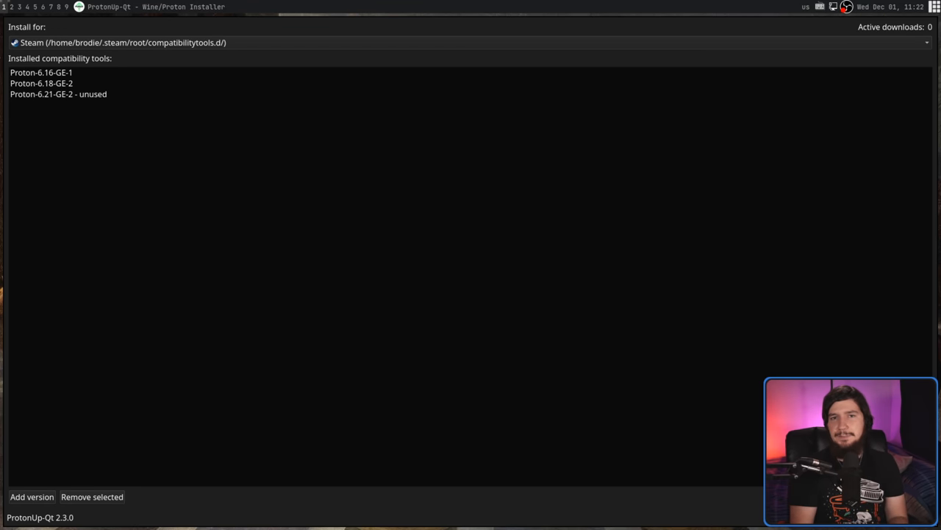
{"action": "mouse_move", "coordinate": [747, 56]}
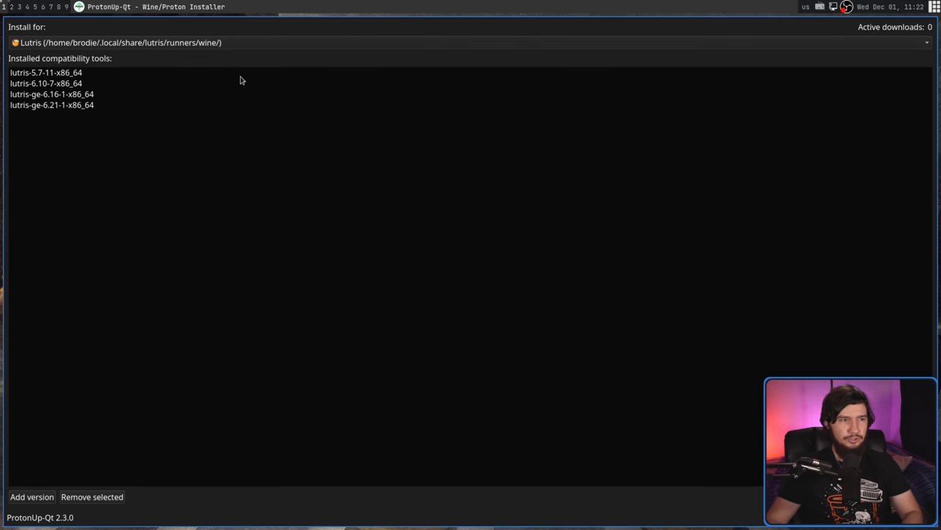
Begin a Lutris install, compare Wine-GE, Kron4ek and Lutris-Wine, and keep Wine-GE 6.21-GE-1
{"action": "left_click", "coordinate": [32, 497]}
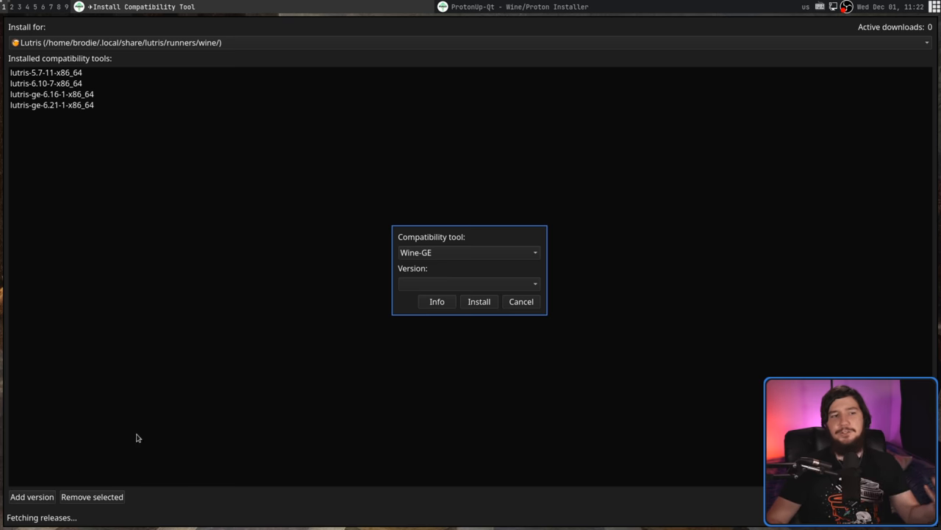
{"action": "left_click", "coordinate": [468, 253]}
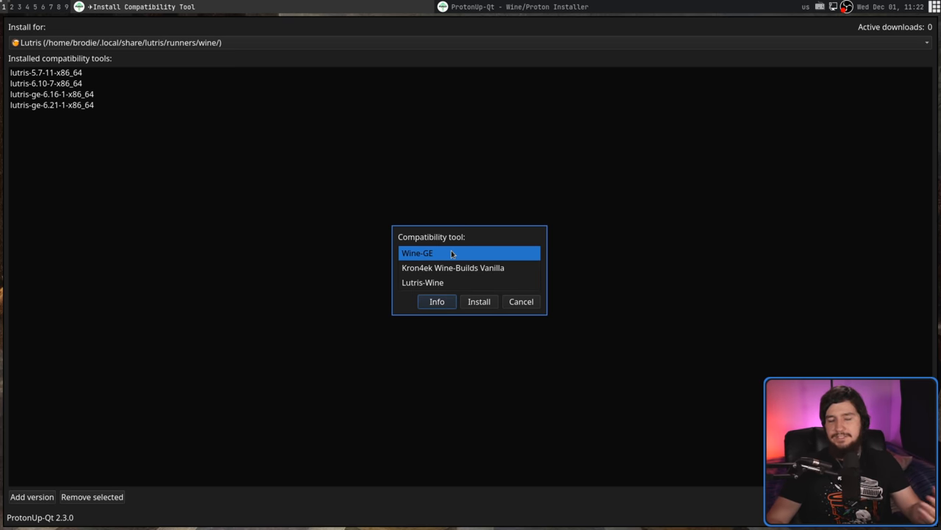
{"action": "left_click", "coordinate": [418, 253]}
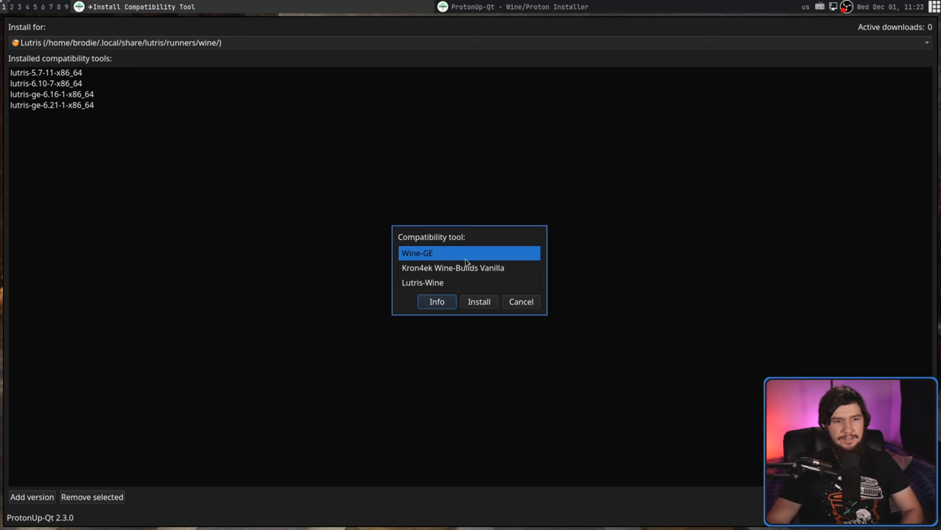
{"action": "left_click", "coordinate": [453, 268]}
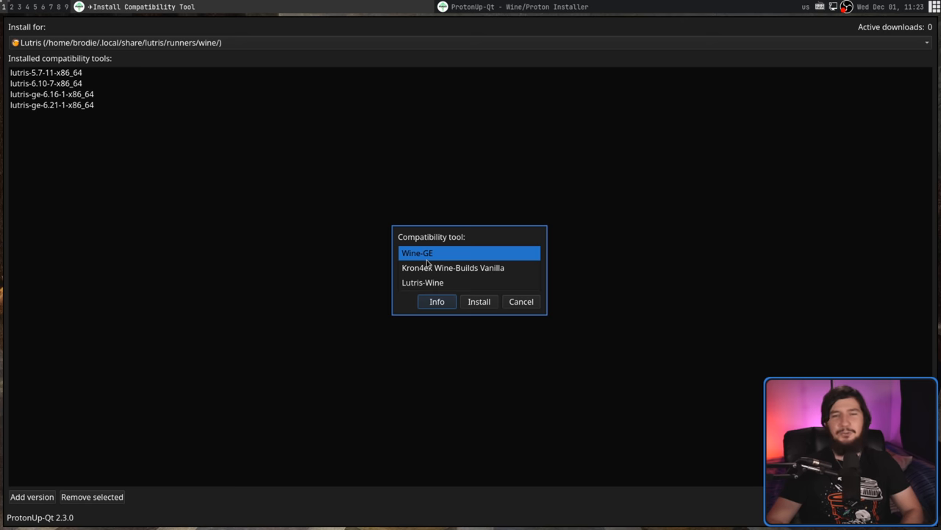
{"action": "left_click", "coordinate": [453, 268]}
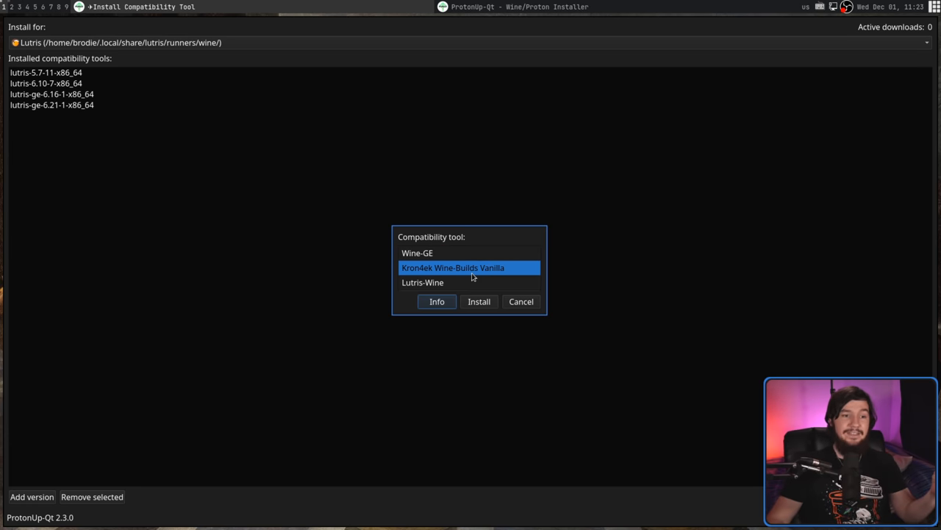
{"action": "left_click", "coordinate": [418, 253]}
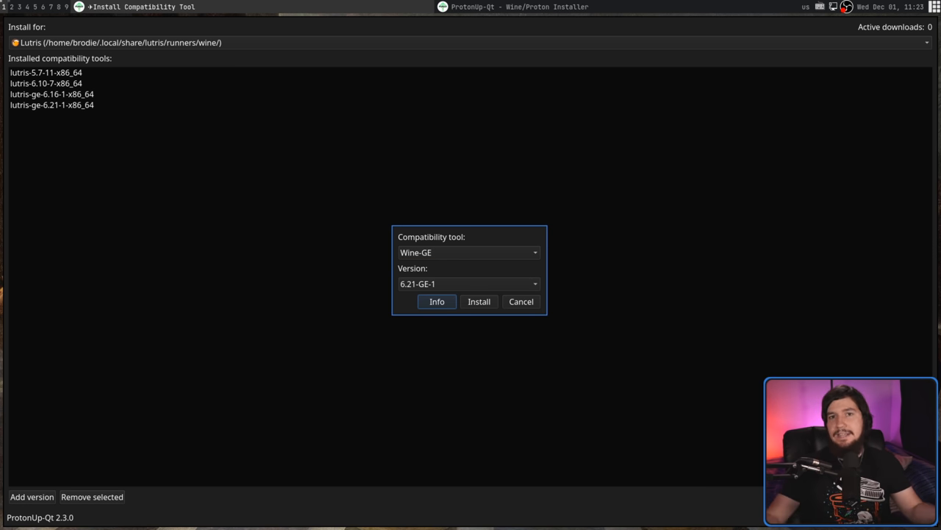
{"action": "left_click", "coordinate": [521, 300]}
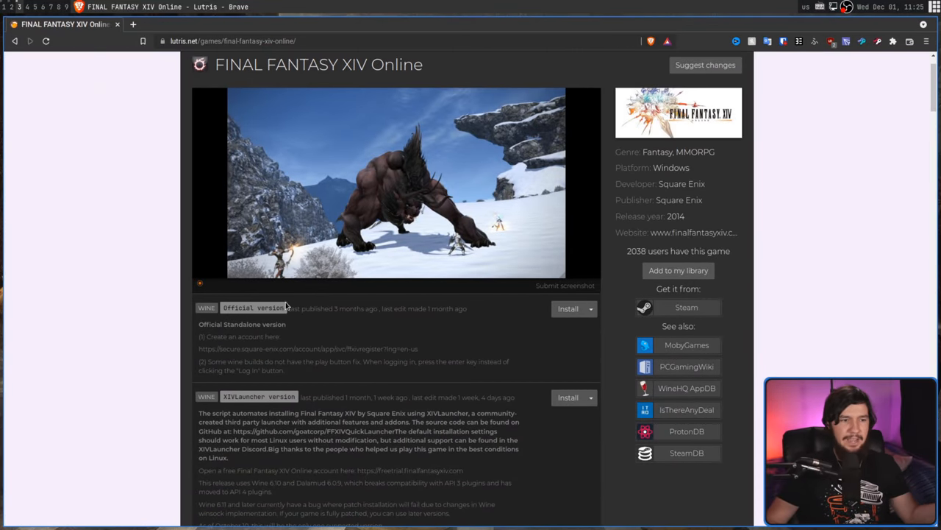
{"action": "mouse_move", "coordinate": [331, 358]}
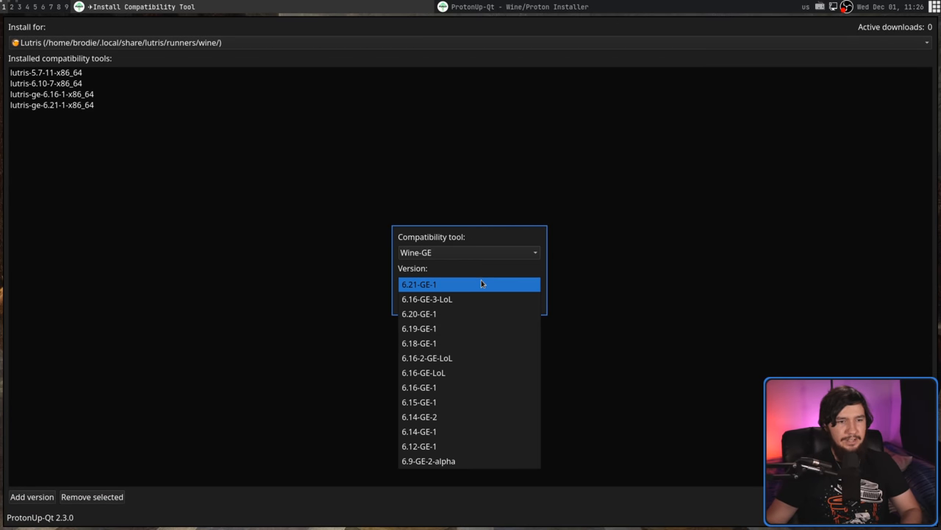
{"action": "mouse_move", "coordinate": [446, 291]}
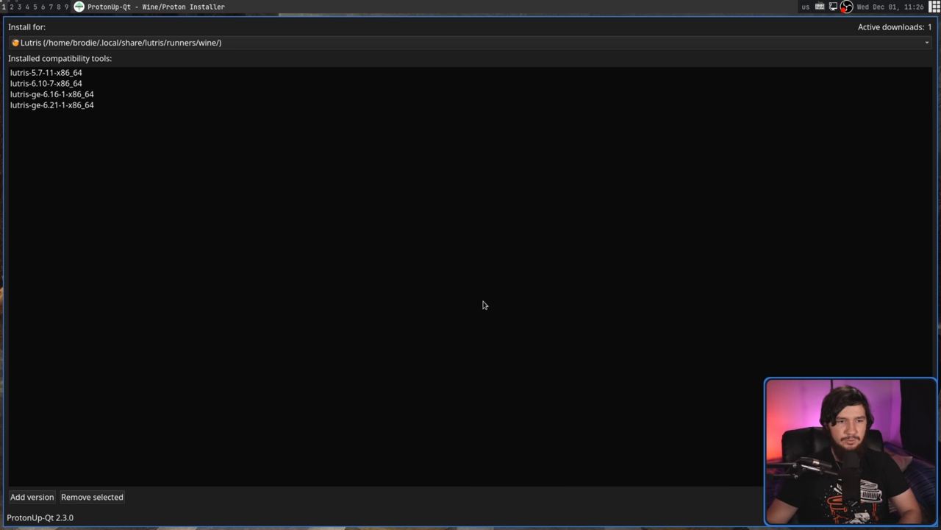
{"action": "mouse_move", "coordinate": [513, 219]}
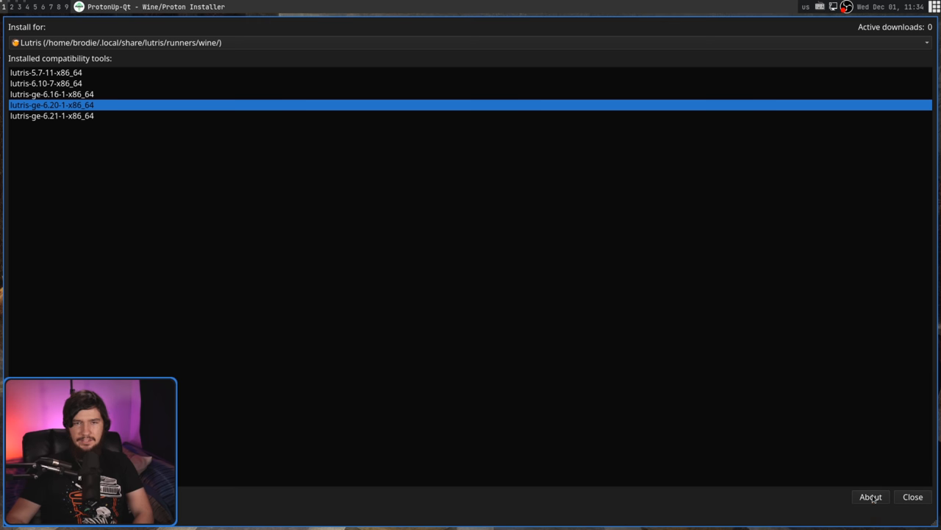
View the About dialog's version and license details, keeping the dark colour theme
{"action": "left_click", "coordinate": [871, 497]}
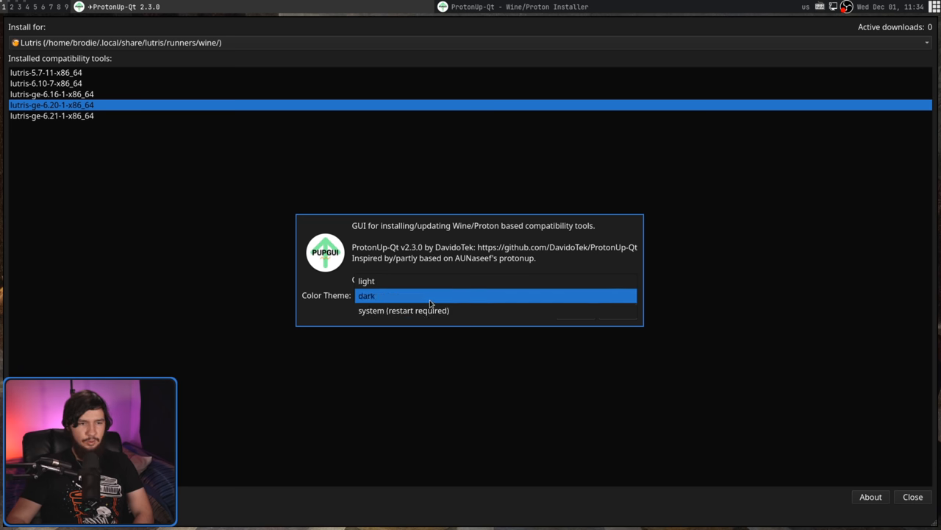
{"action": "left_click", "coordinate": [366, 294]}
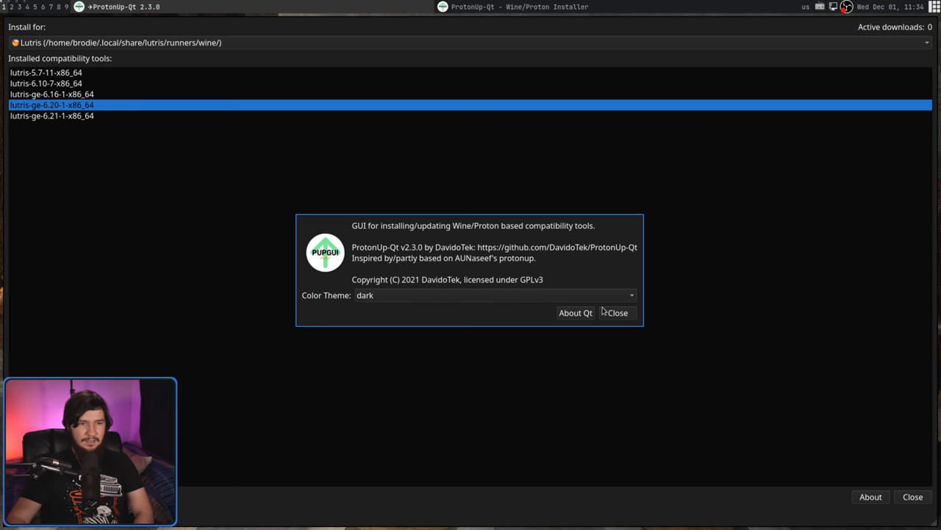
{"action": "left_click", "coordinate": [616, 312]}
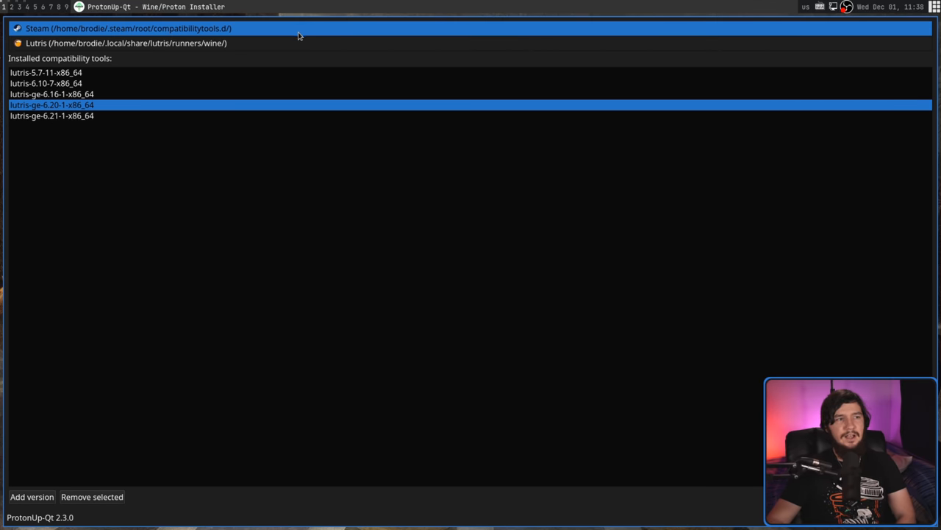
{"action": "left_click", "coordinate": [125, 43]}
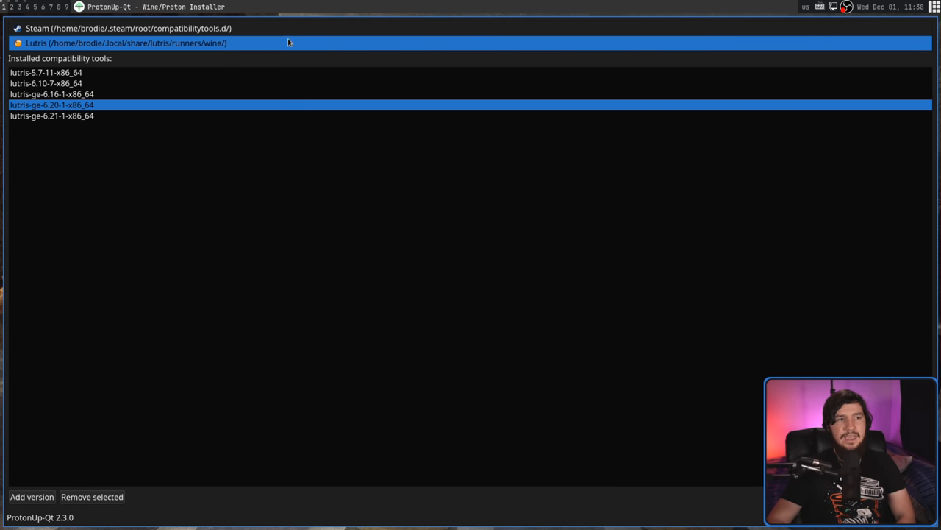
{"action": "left_click", "coordinate": [128, 28]}
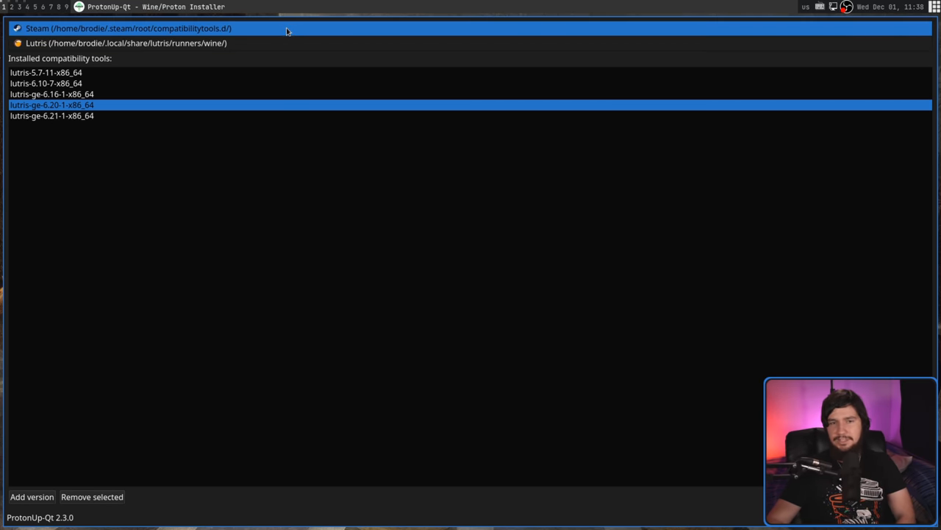
{"action": "mouse_move", "coordinate": [276, 27]}
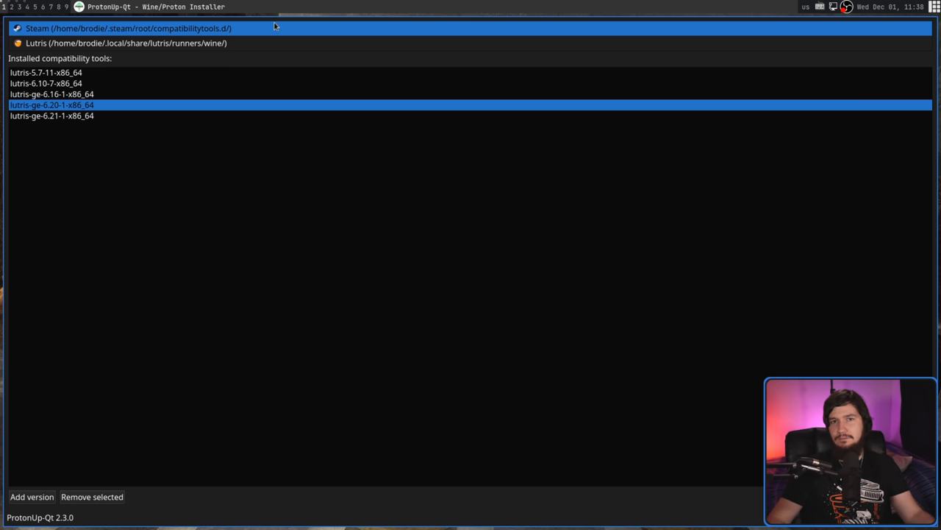
{"action": "mouse_move", "coordinate": [267, 29]}
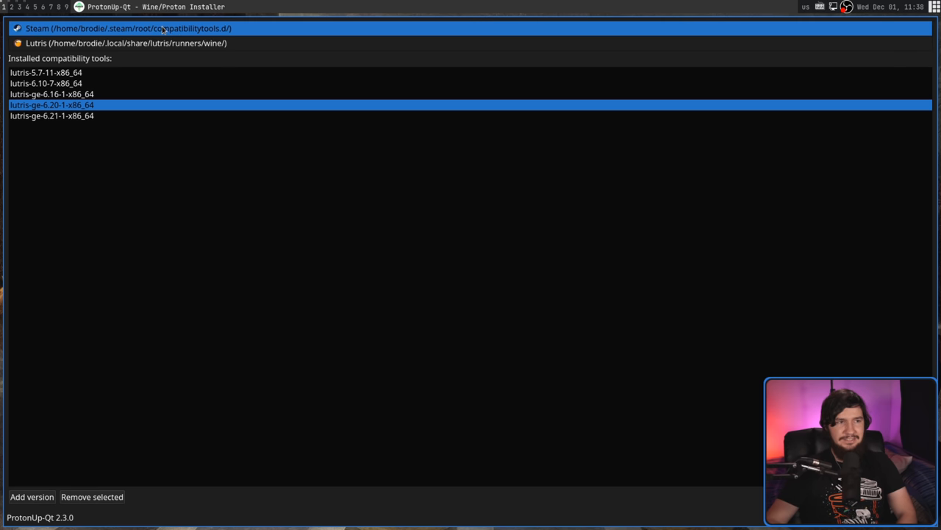
{"action": "mouse_move", "coordinate": [188, 35]}
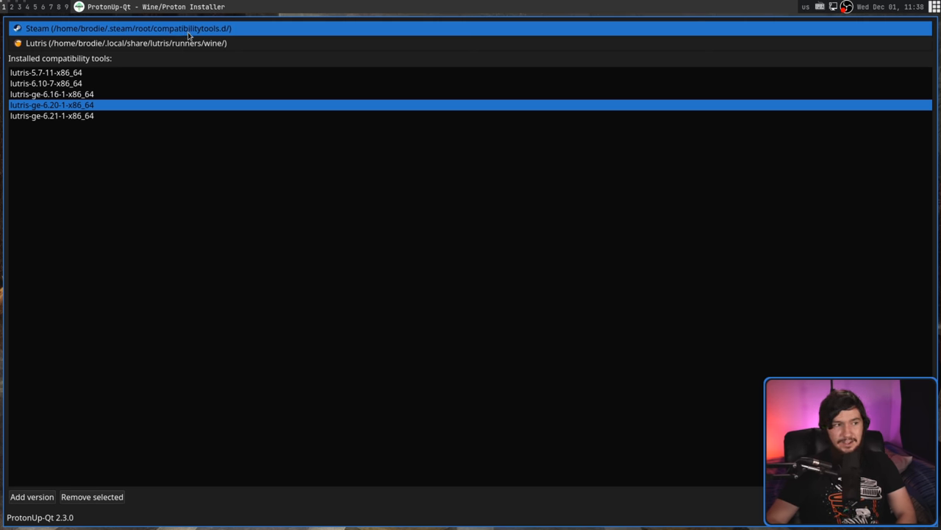
{"action": "left_click", "coordinate": [127, 43]}
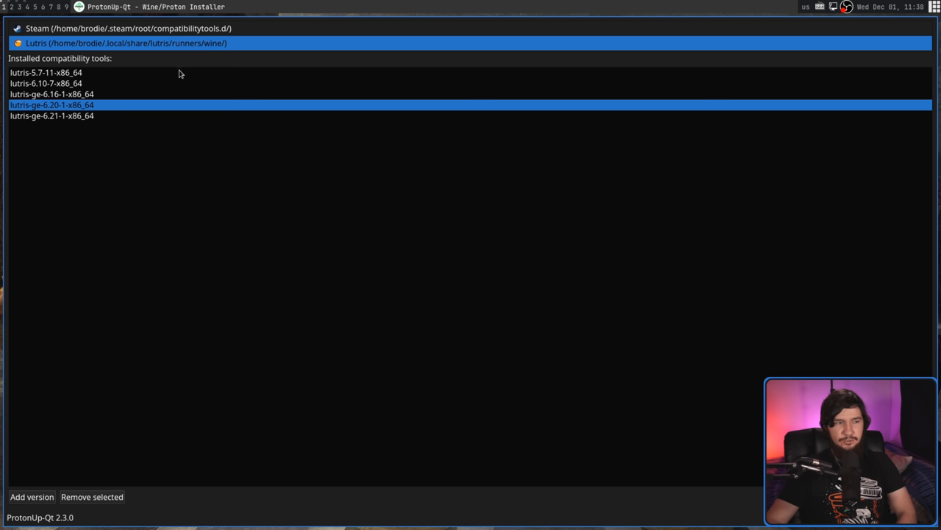
{"action": "left_click", "coordinate": [129, 28]}
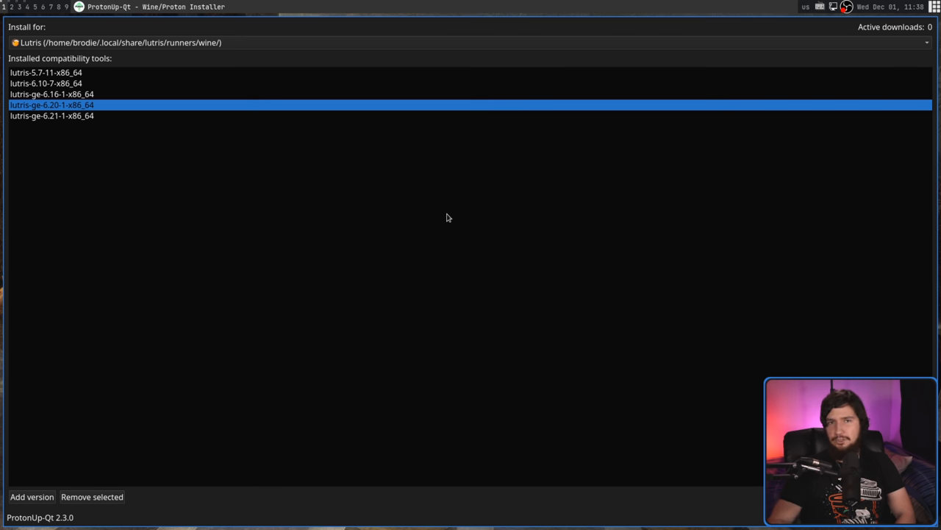
Begin a Steam install, browse all Proton-GE releases, and keep 6.21-GE-2 selected
{"action": "left_click", "coordinate": [33, 496]}
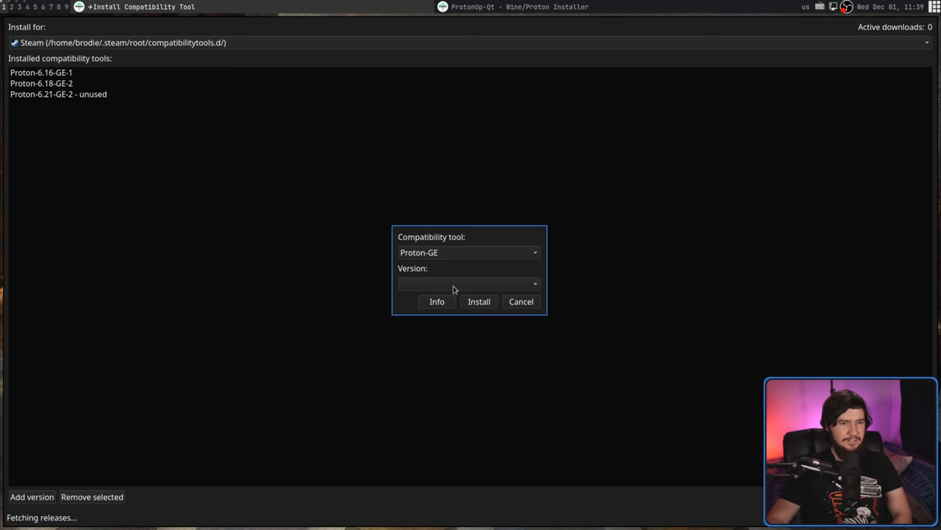
{"action": "left_click", "coordinate": [467, 282]}
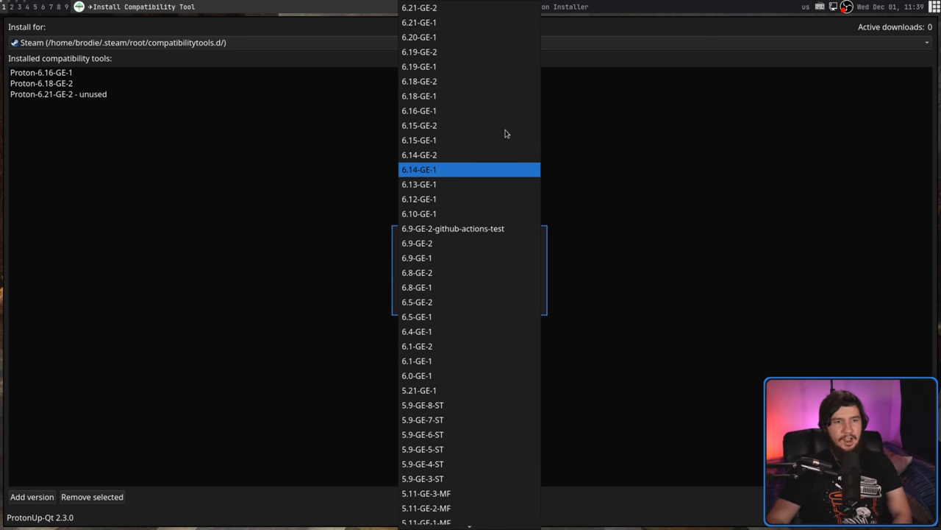
{"action": "left_click", "coordinate": [417, 22]}
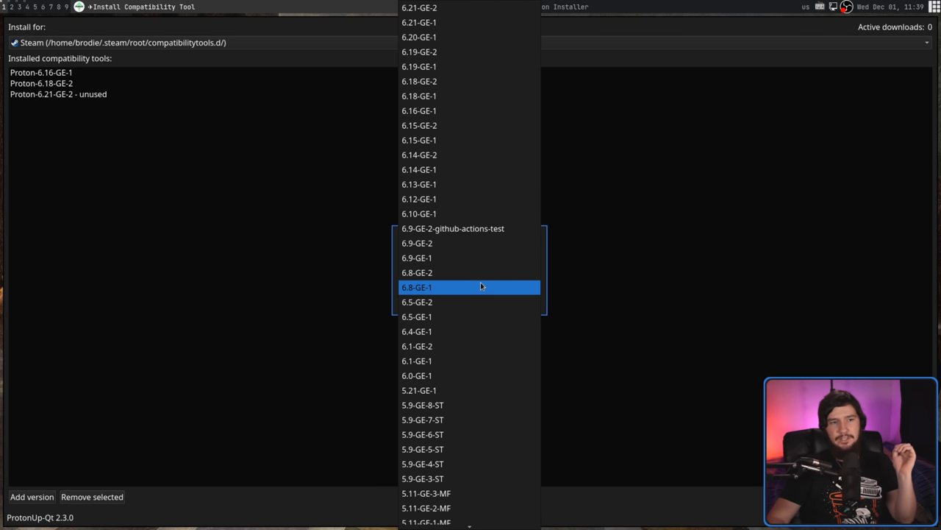
{"action": "mouse_move", "coordinate": [474, 300]}
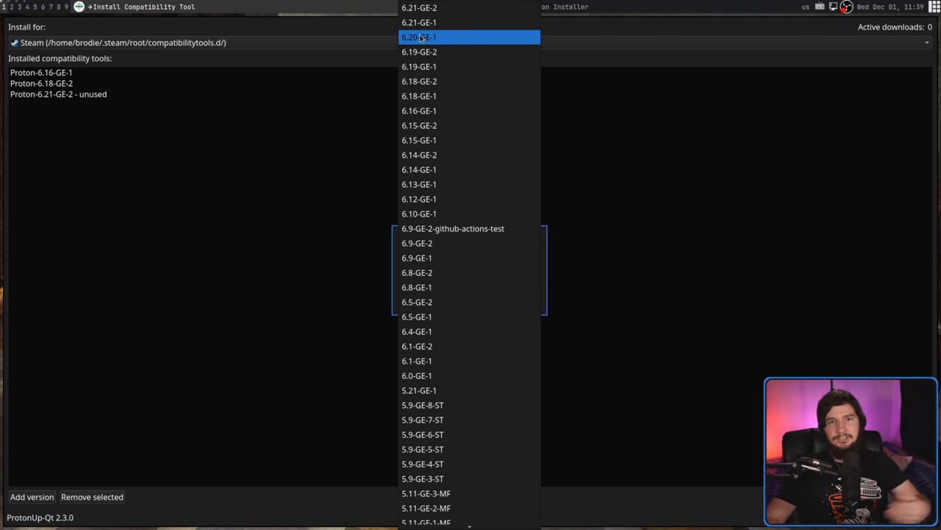
{"action": "scroll", "scroll_direction": "down", "scroll_amount": 3}
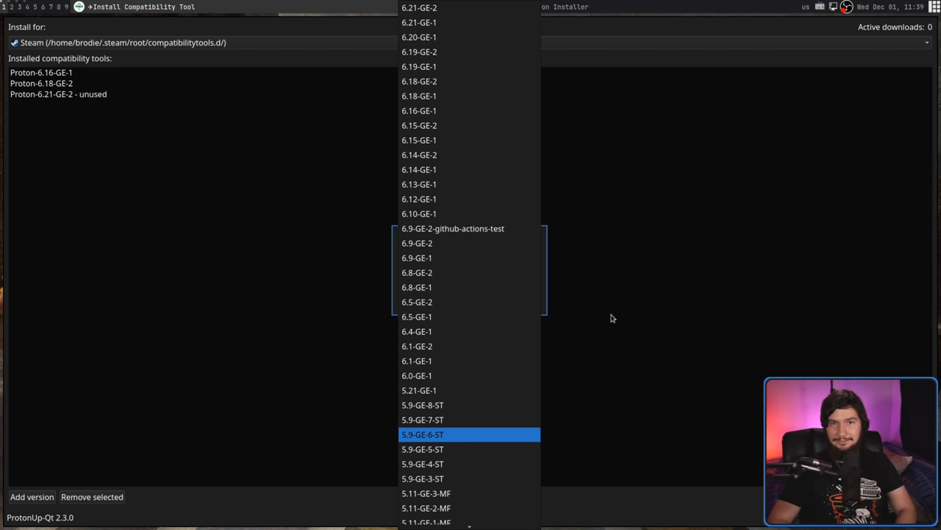
{"action": "left_click", "coordinate": [419, 8]}
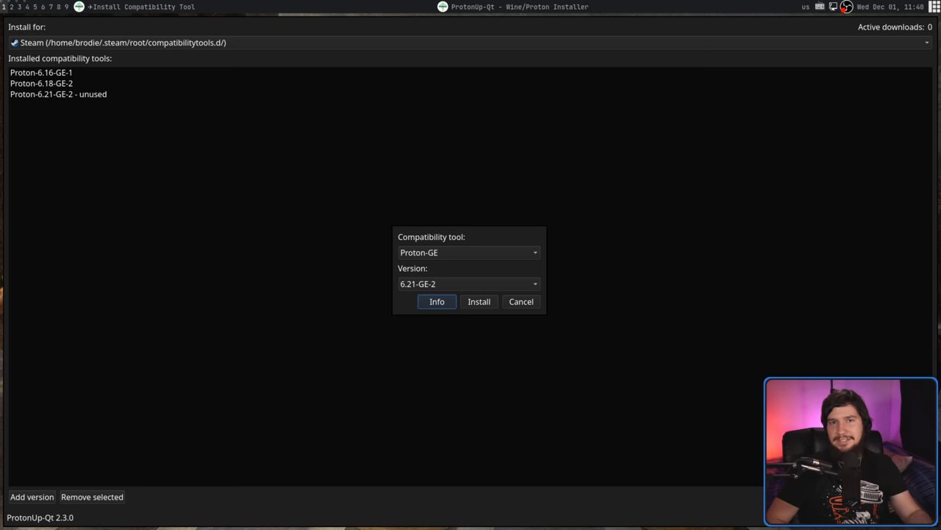